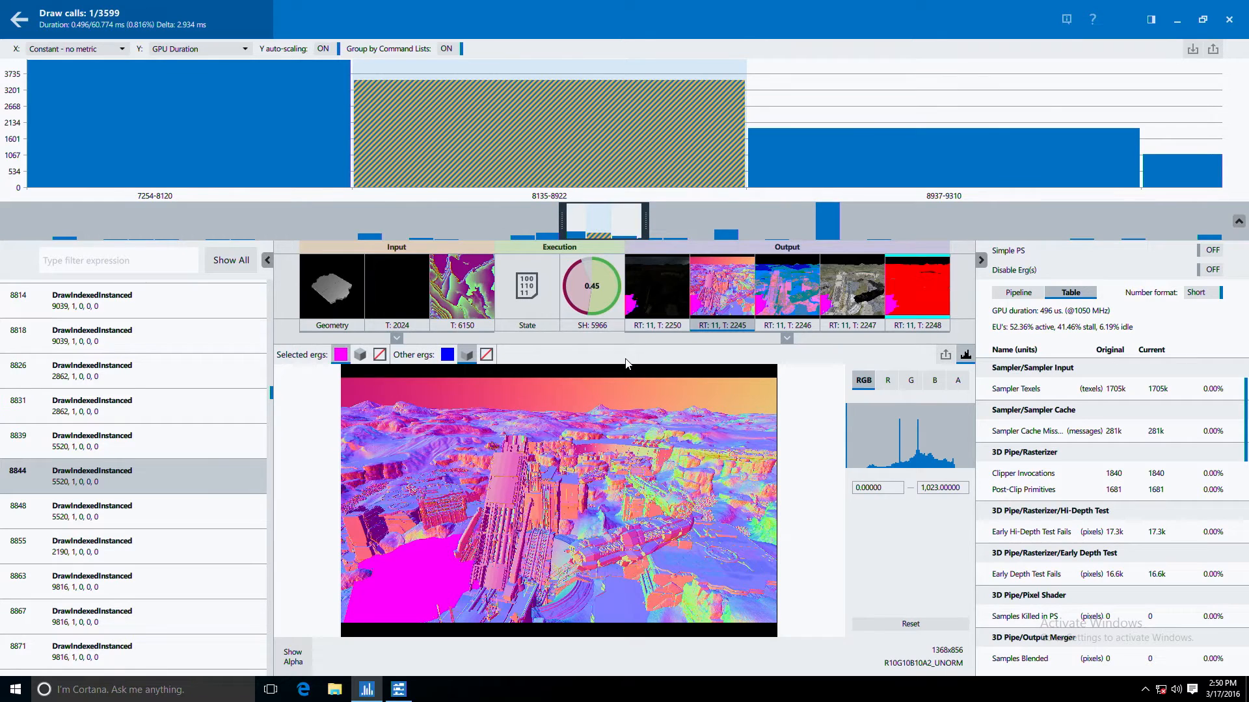
mouse_move(754, 289)
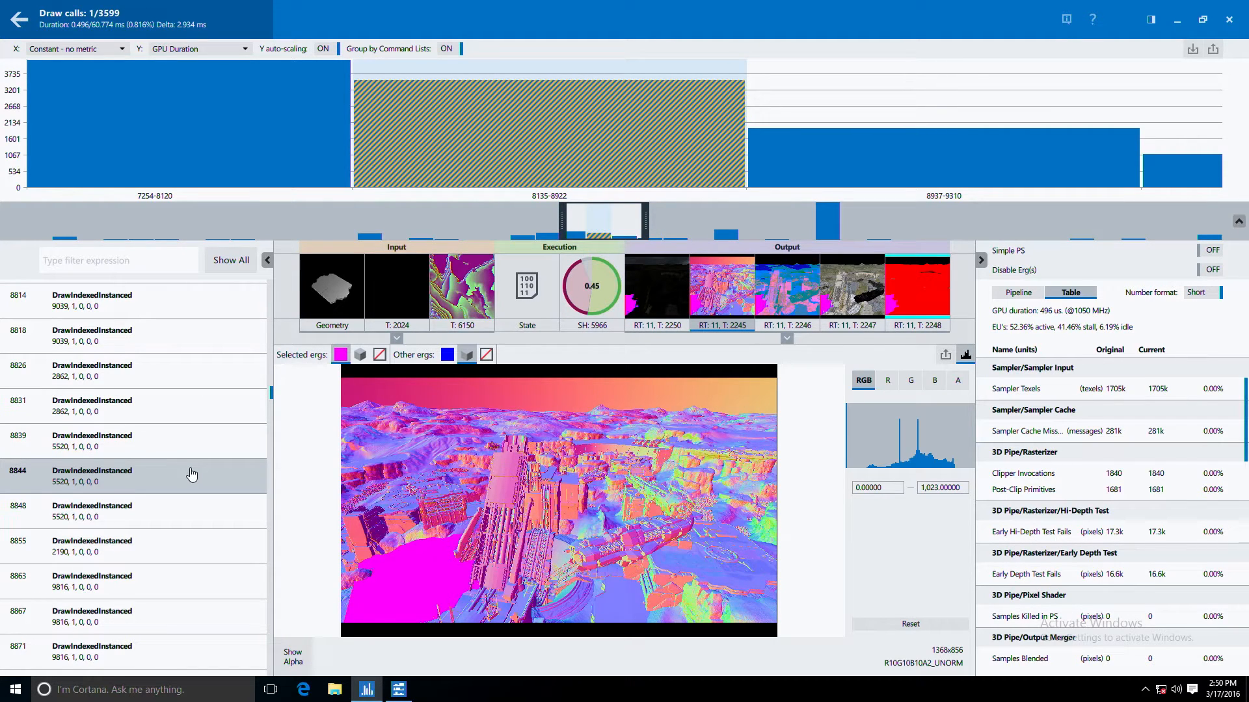
mouse_move(164, 393)
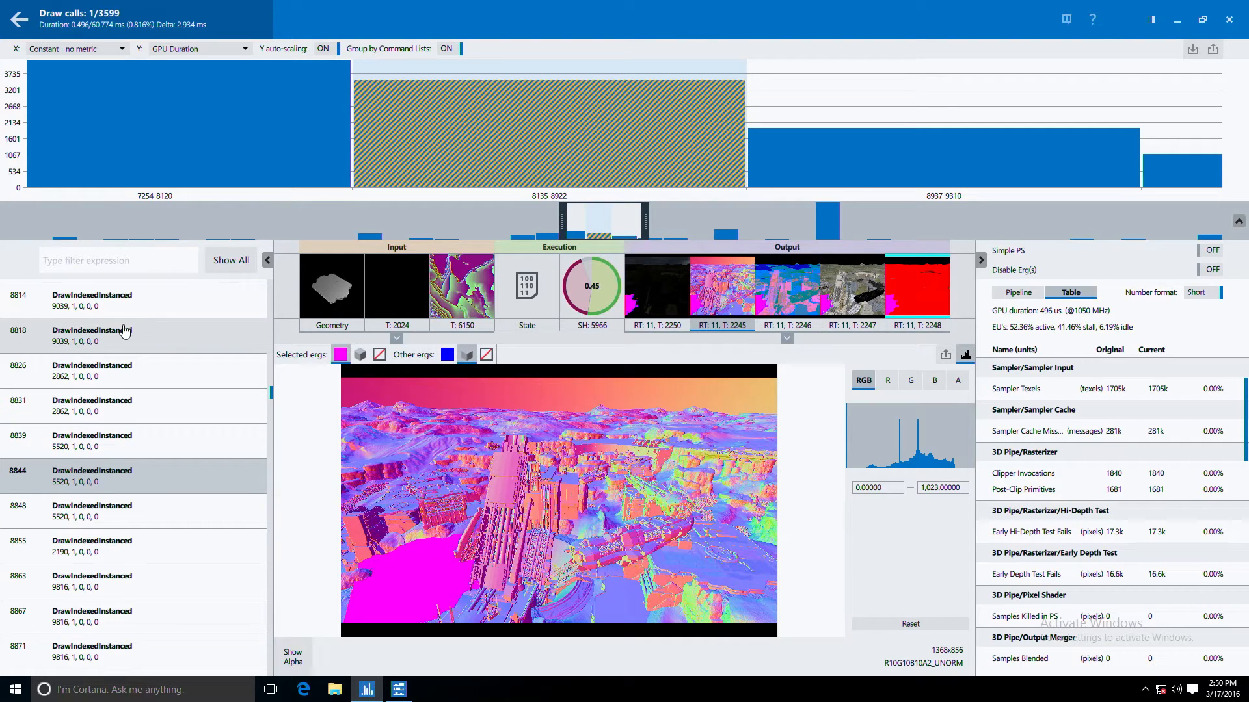
Step: Select draw call DrawIndexedInstanced 8818 to load its render target and metrics
left_click(91, 336)
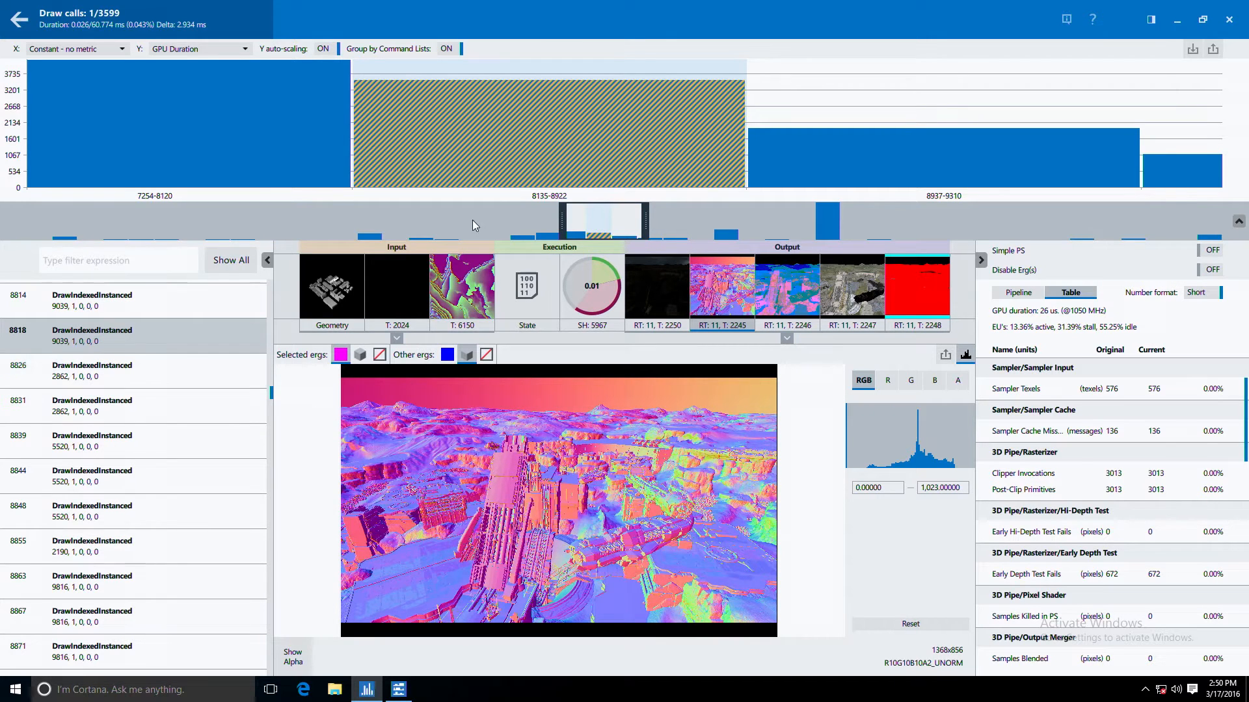
mouse_move(541, 169)
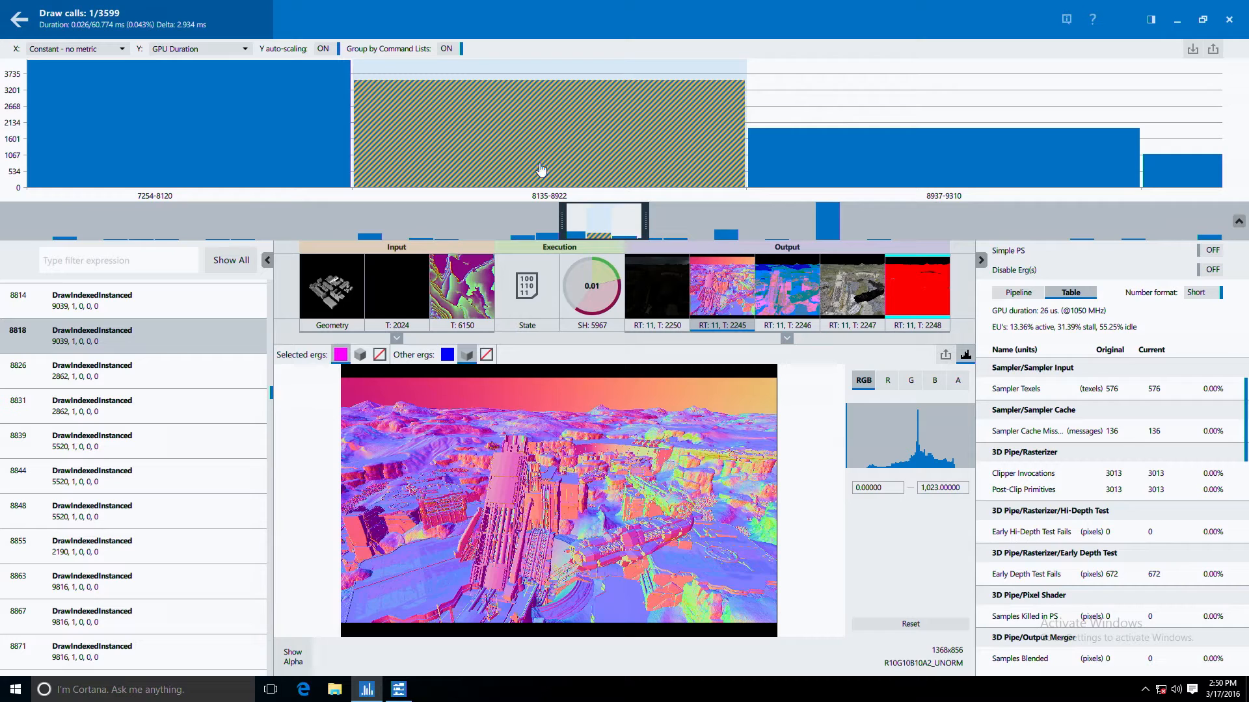
mouse_move(489, 169)
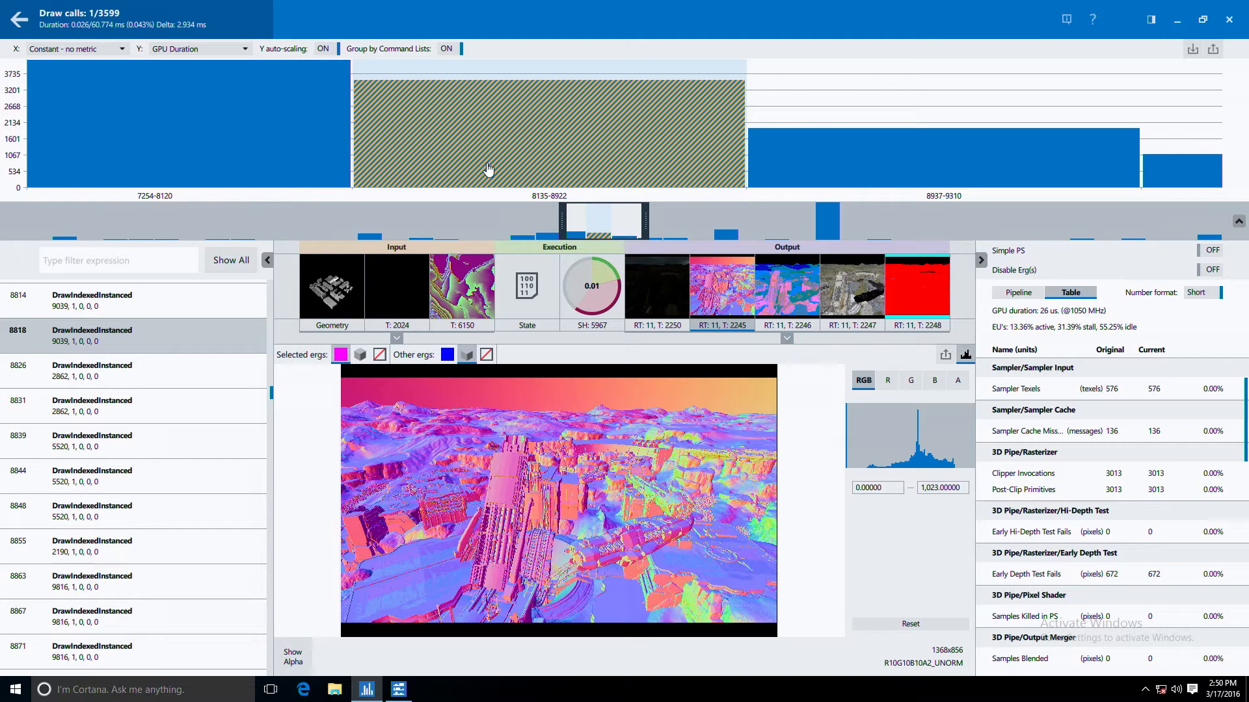
mouse_move(260, 148)
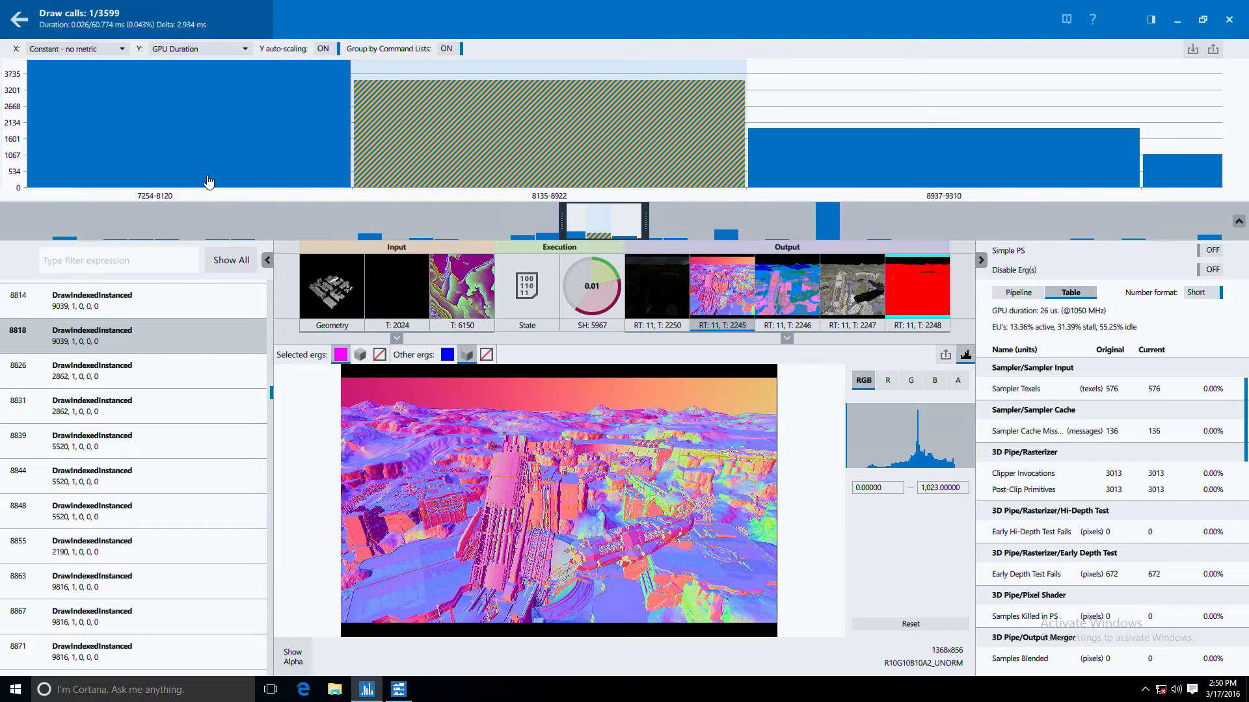
mouse_move(284, 158)
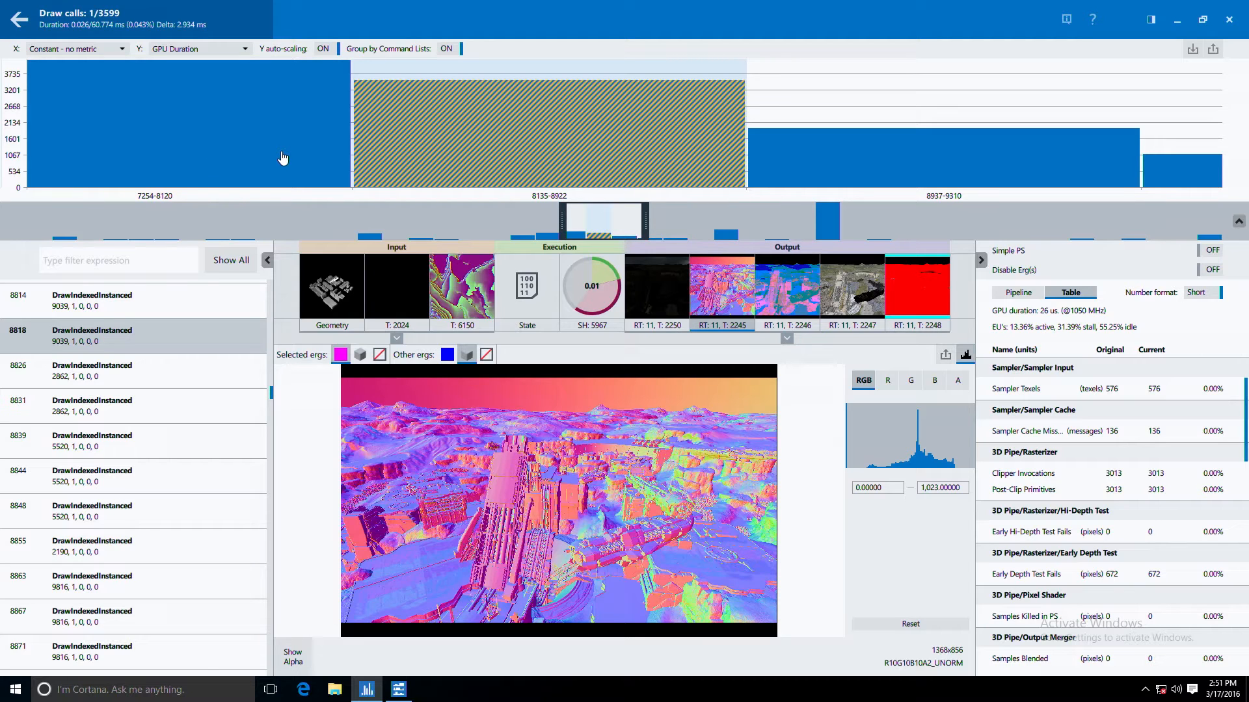
mouse_move(238, 135)
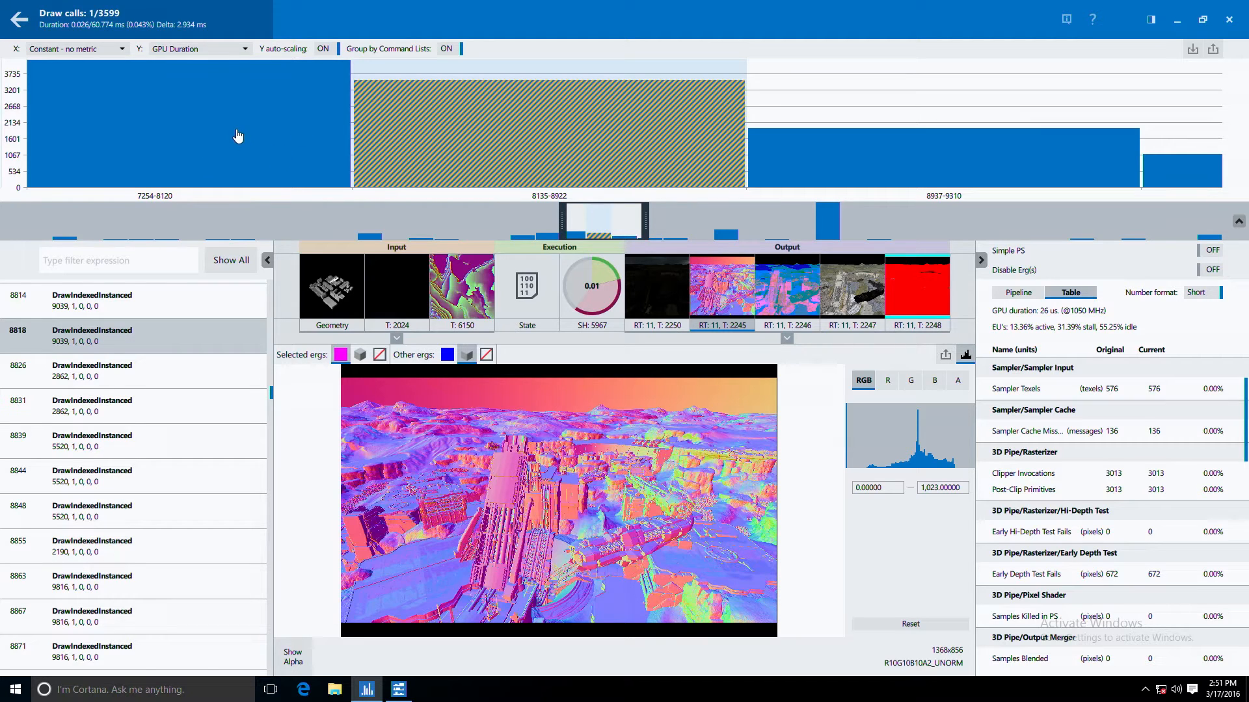
mouse_move(208, 133)
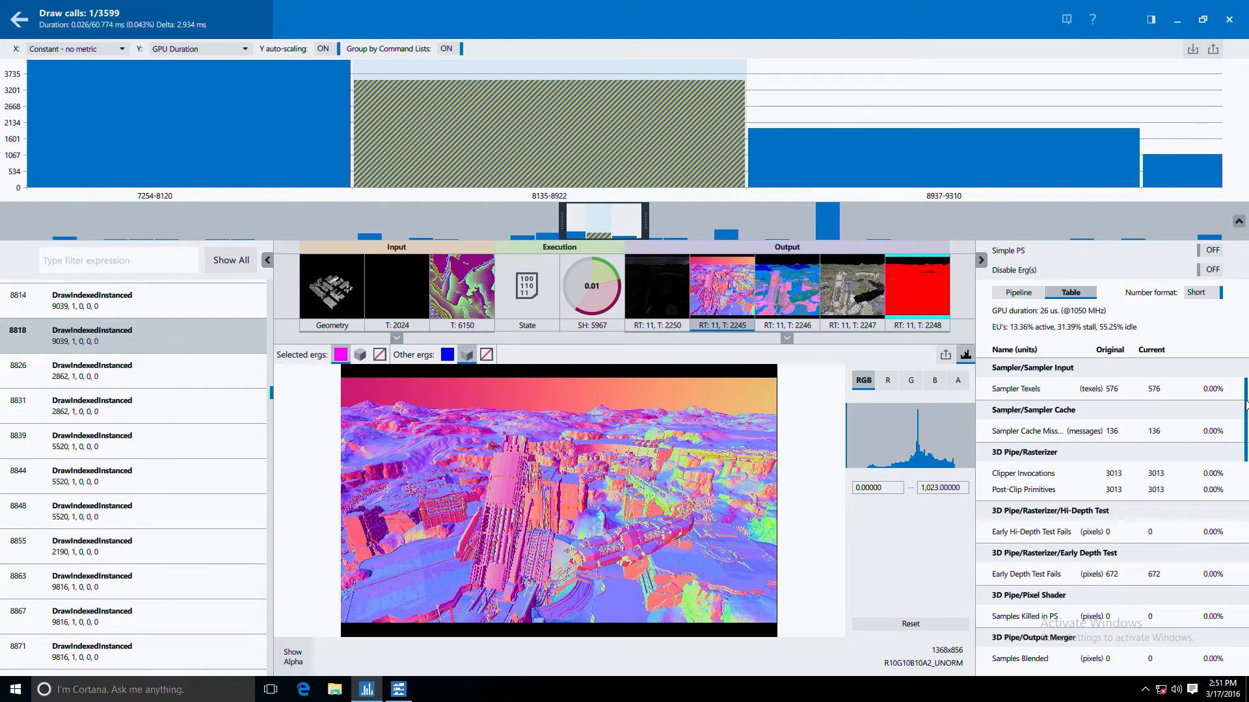
Step: Review draw call 8818's metrics table from GPU duration down to EU array shader statistics
scroll("down", 3)
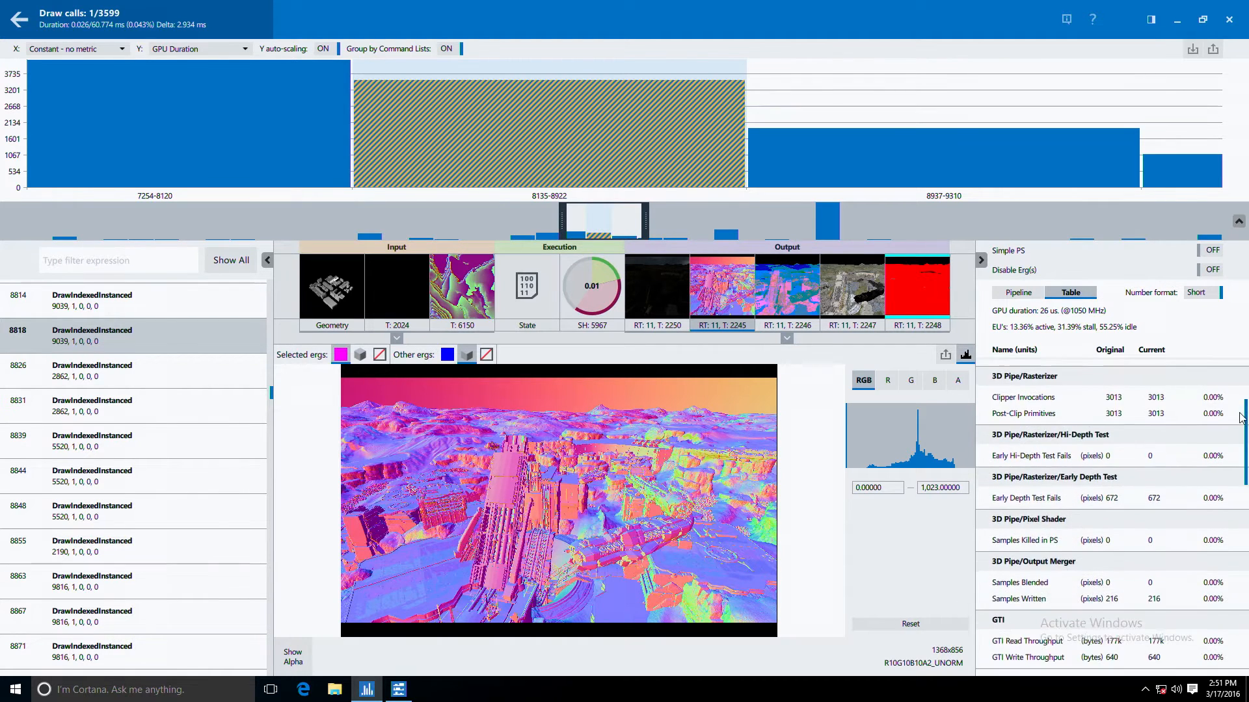
scroll("down", 3)
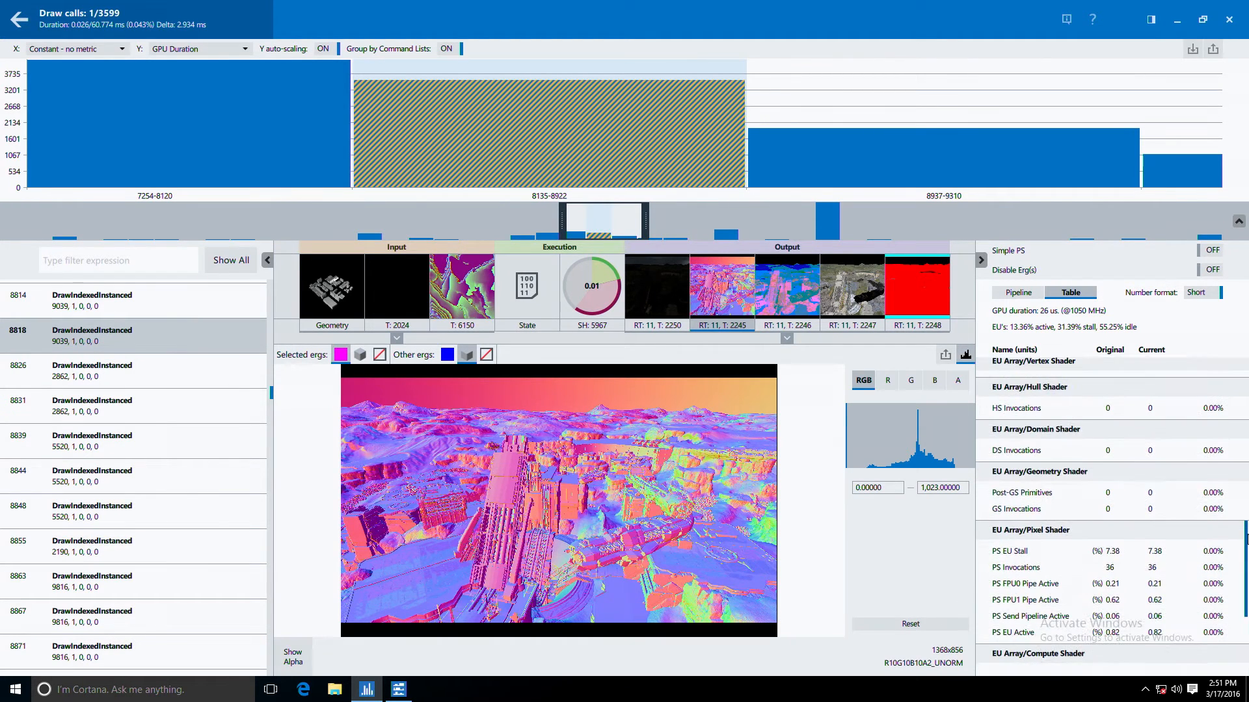
scroll("down", 3)
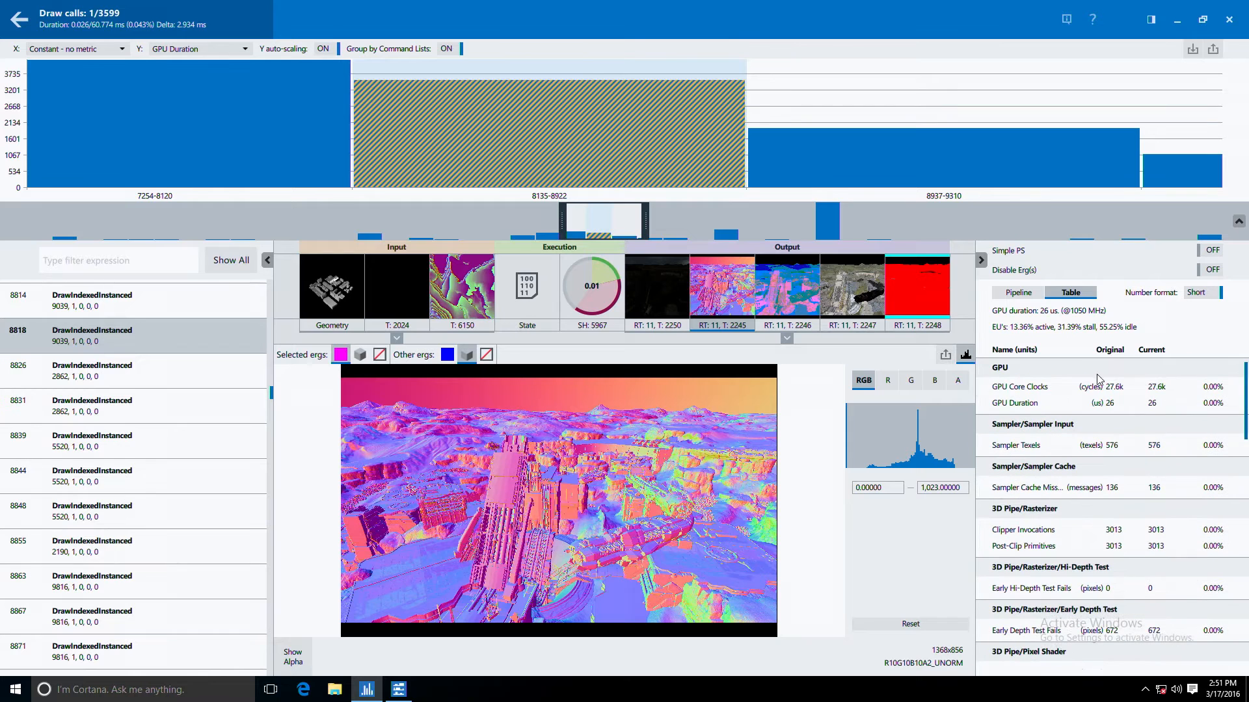
mouse_move(301, 353)
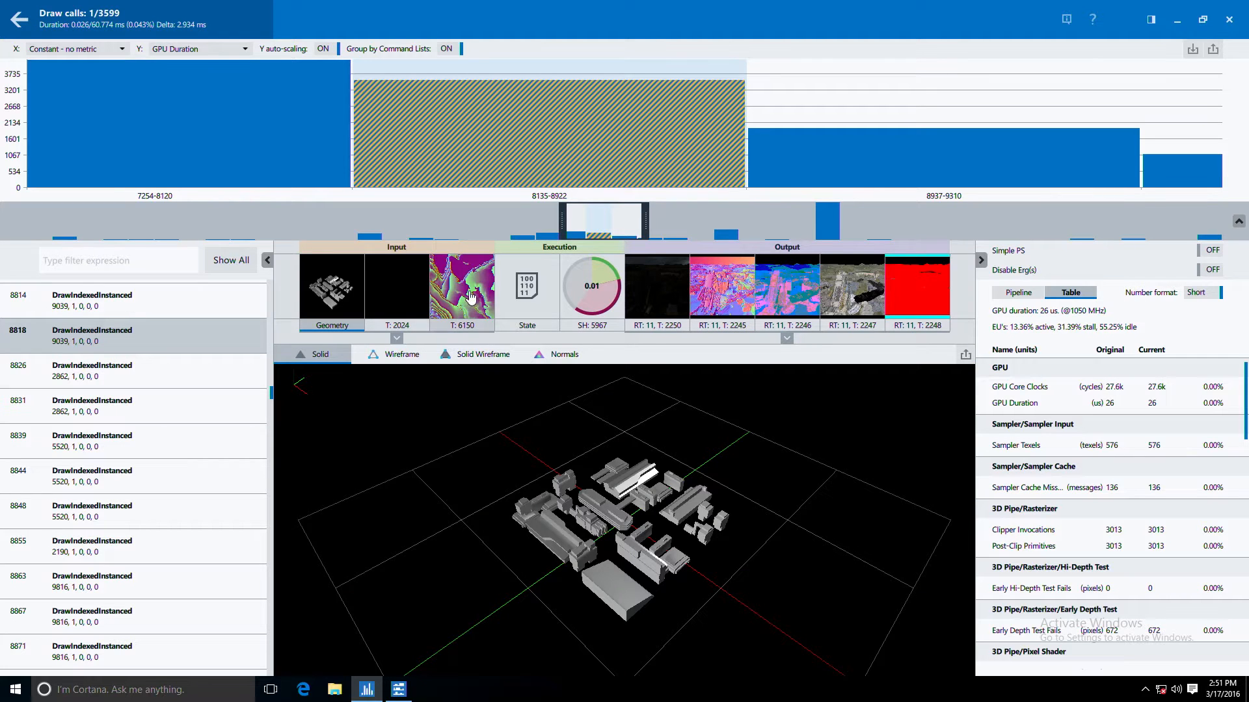
Step: View draw call 8818's pipeline state settings and then its disassembled vertex shader code
left_click(462, 286)
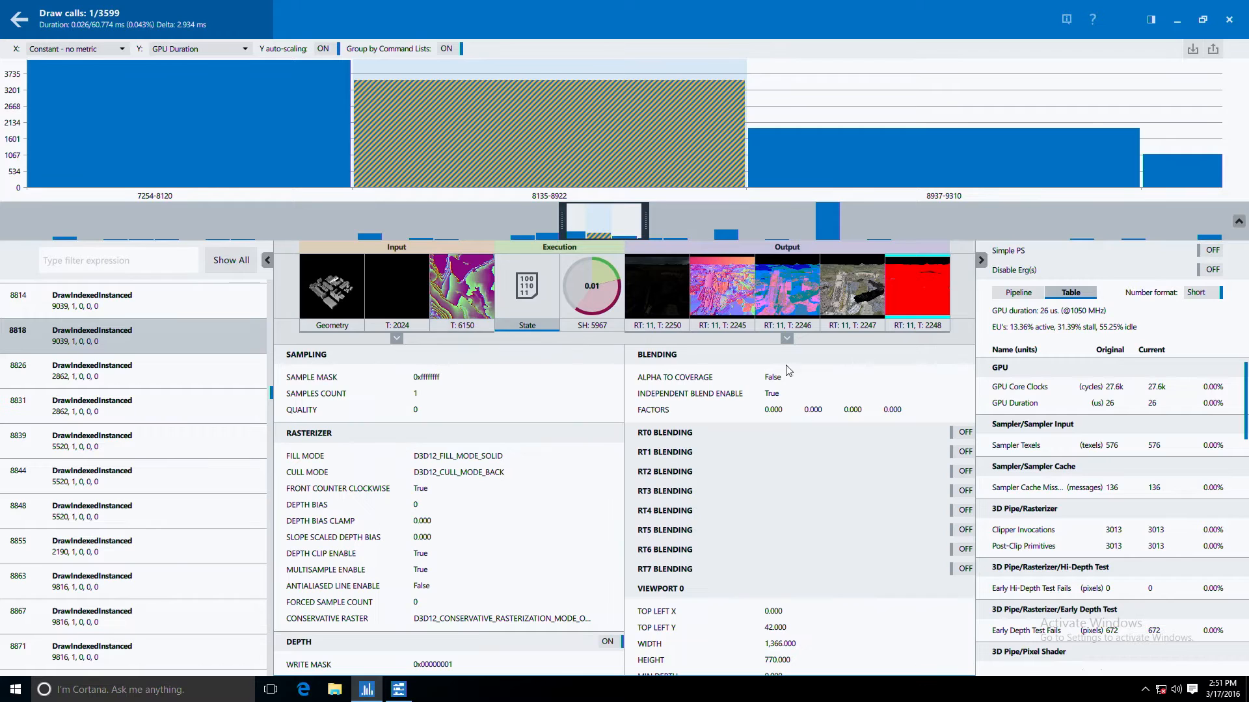
mouse_move(631, 478)
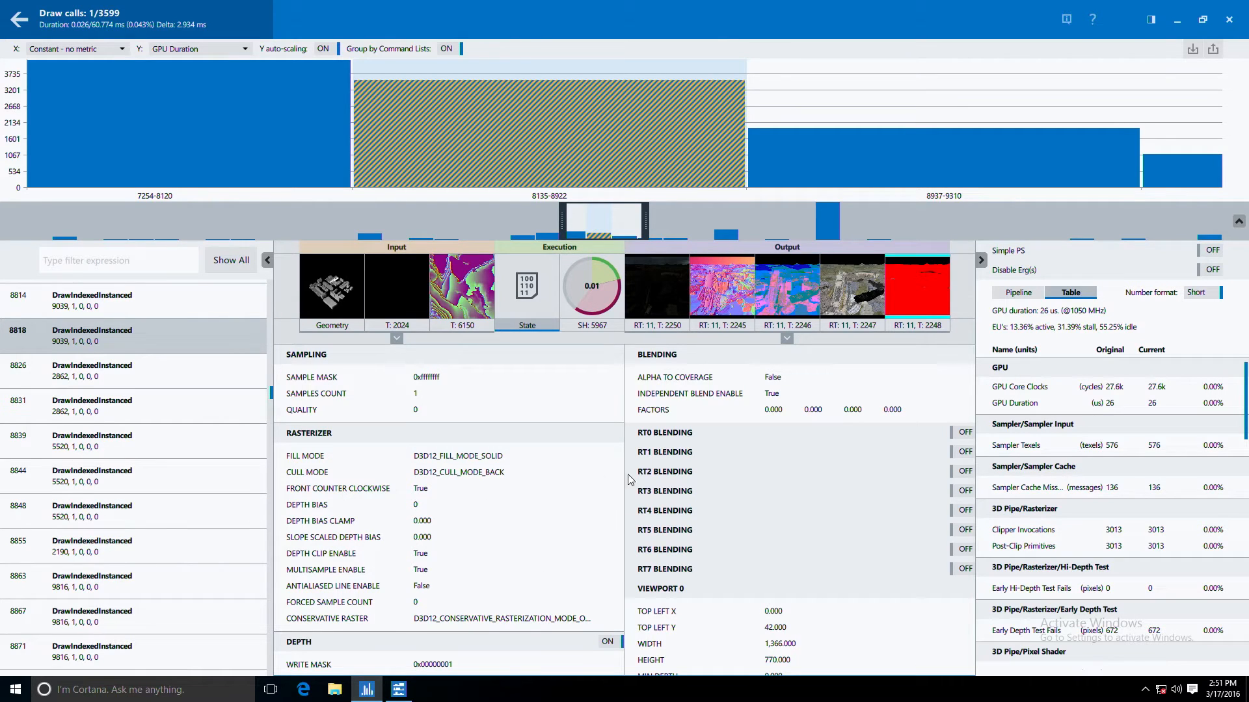
mouse_move(609, 396)
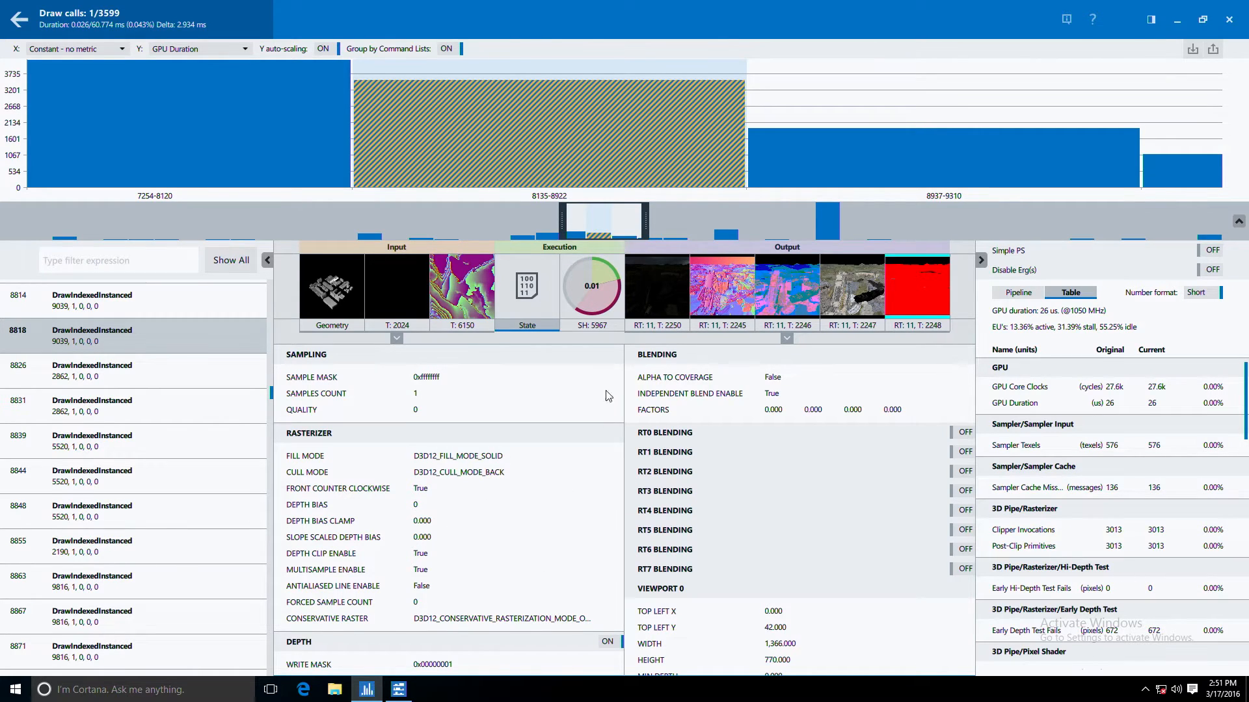
left_click(591, 286)
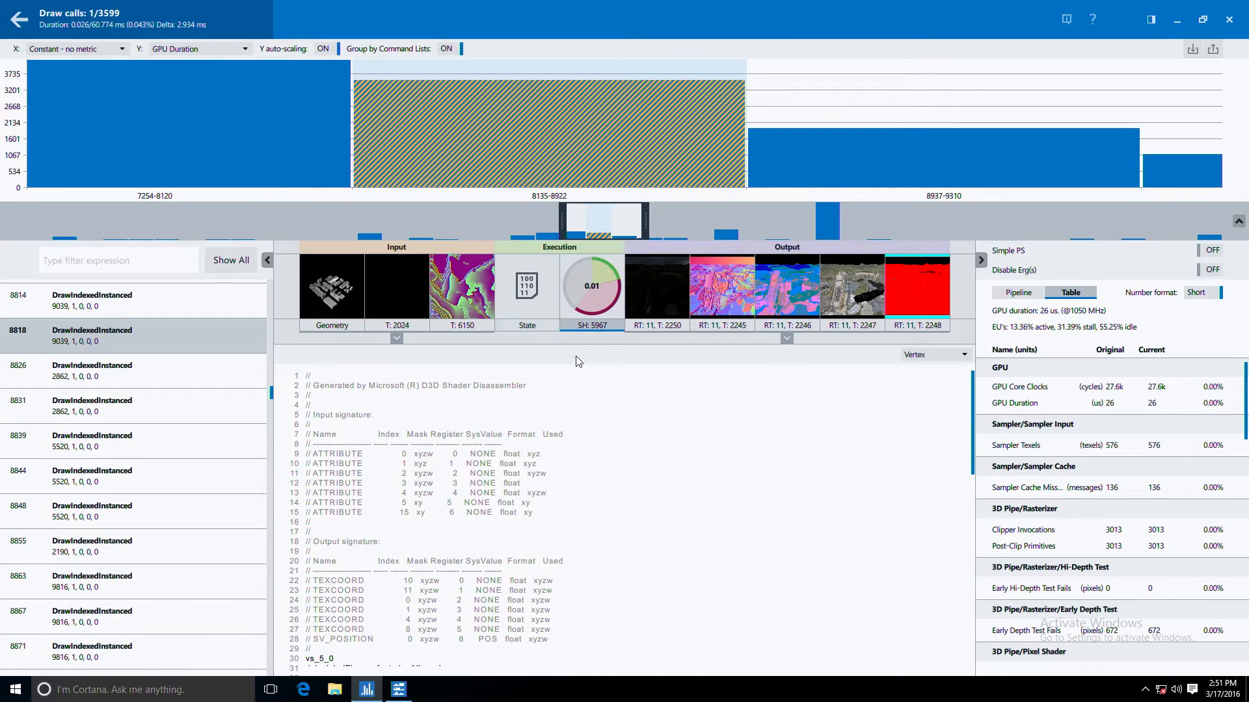
mouse_move(687, 395)
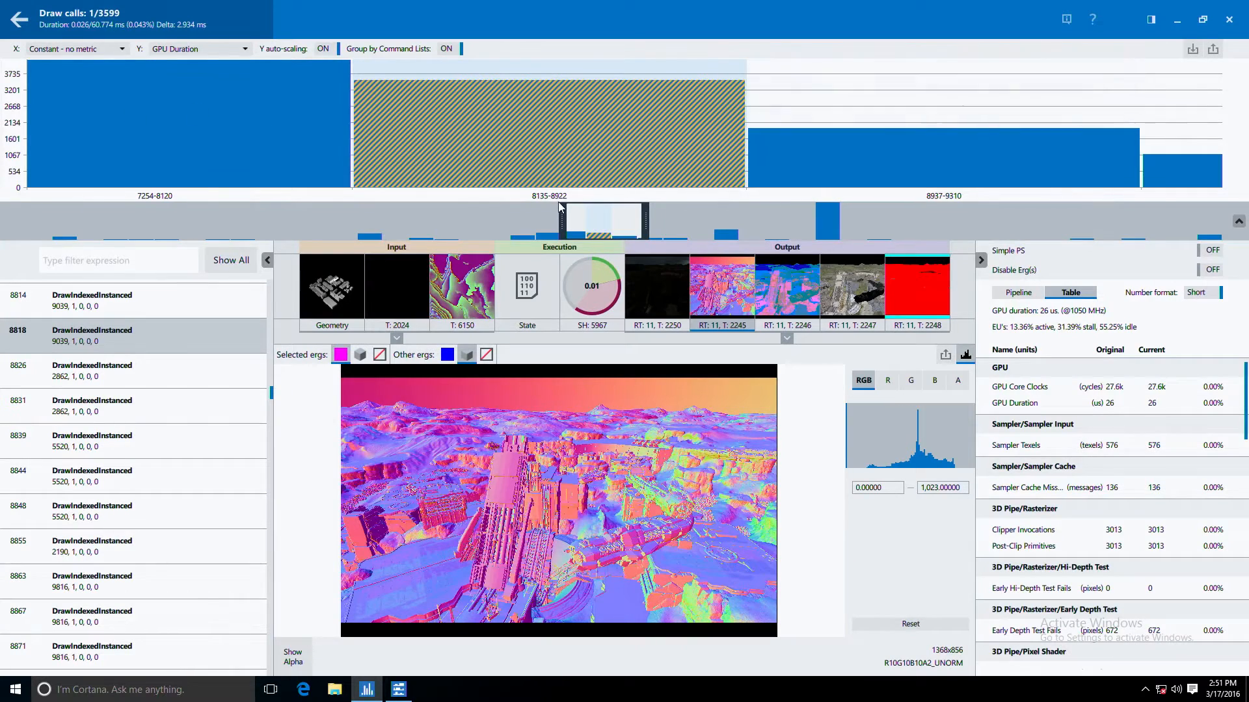
mouse_move(573, 130)
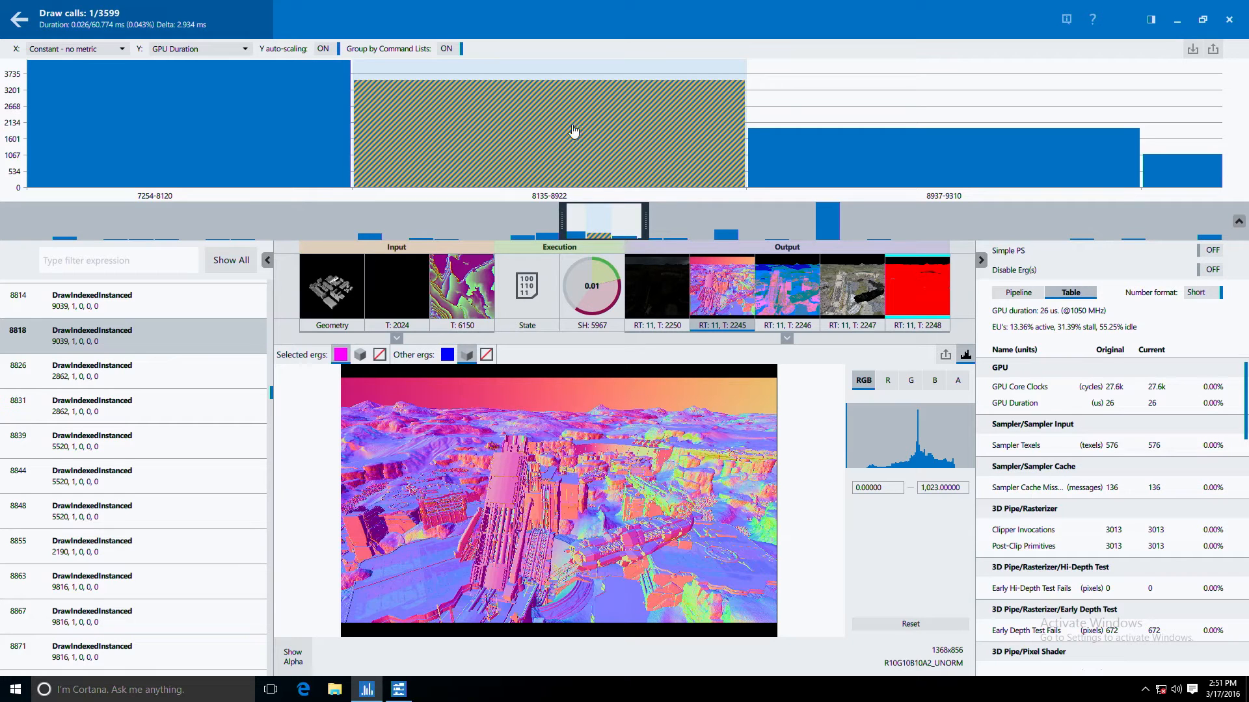
mouse_move(543, 95)
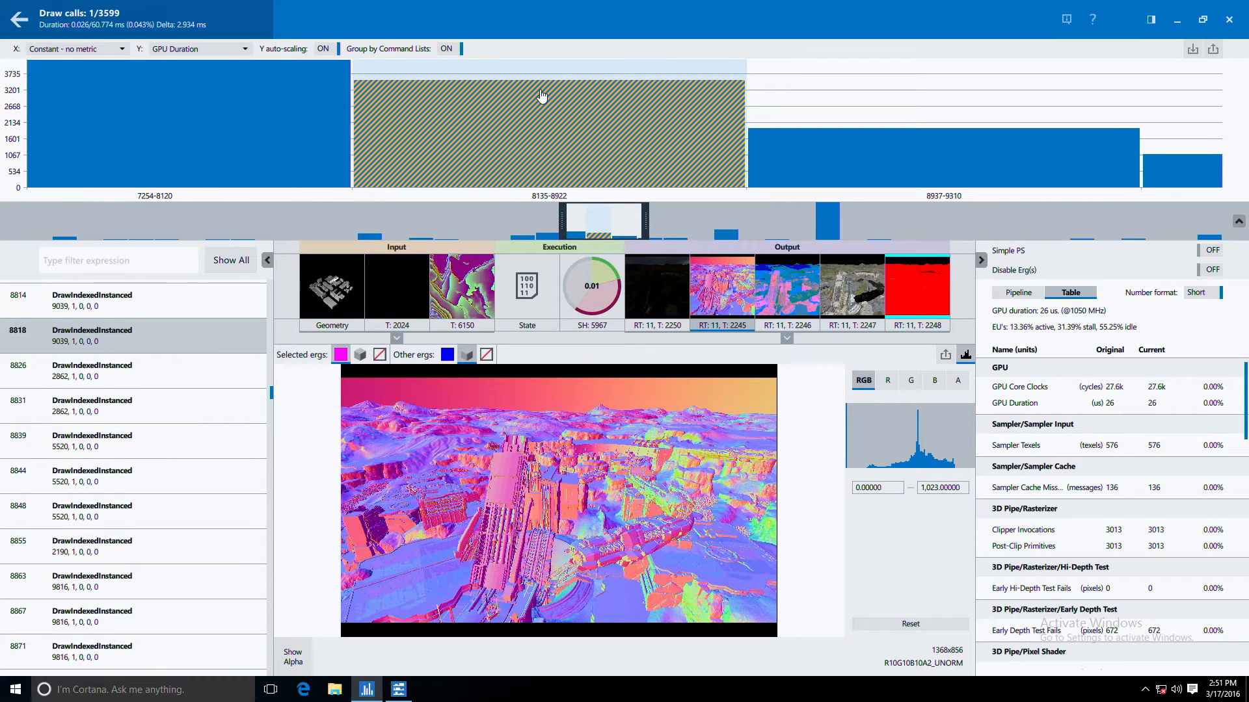
Step: Ungroup command lists to show individual draw calls and pan the timeline to around 8800
left_click(453, 49)
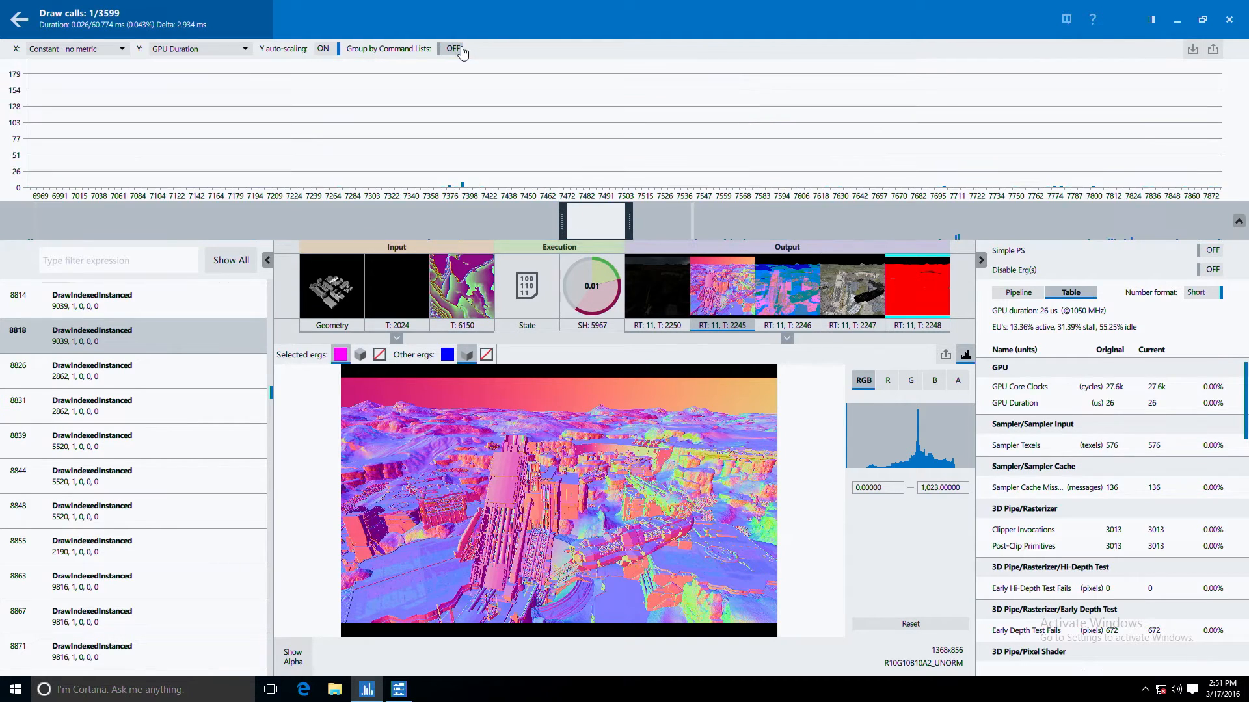
left_click(452, 49)
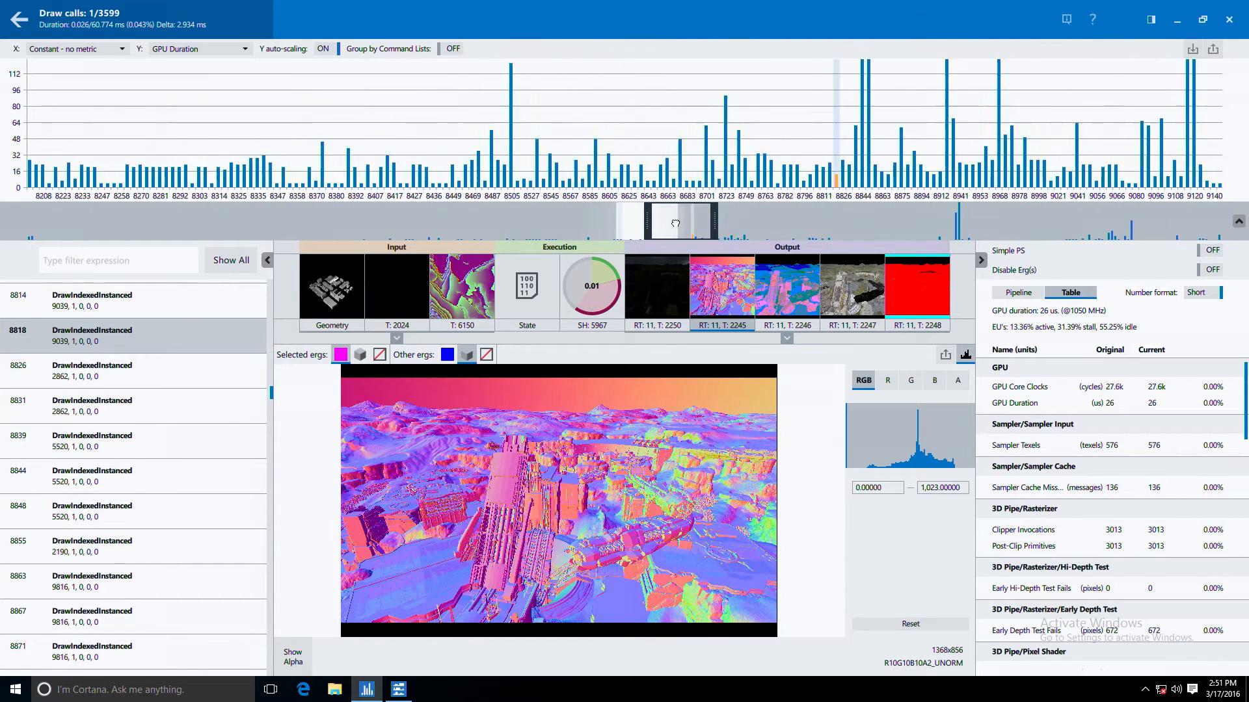
left_click_drag(675, 223, 694, 222)
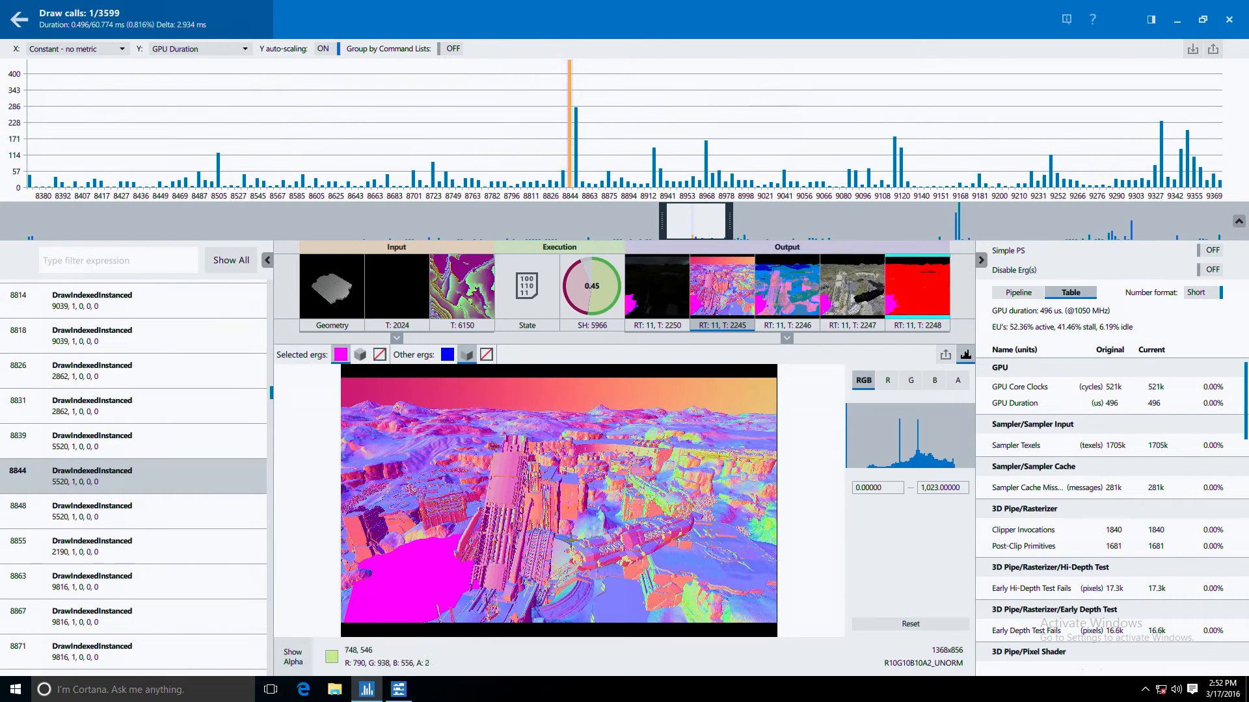
Step: View render target T: 2247 and enable Simple PS, dropping GPU duration from 496 to 138 µs
left_click(332, 287)
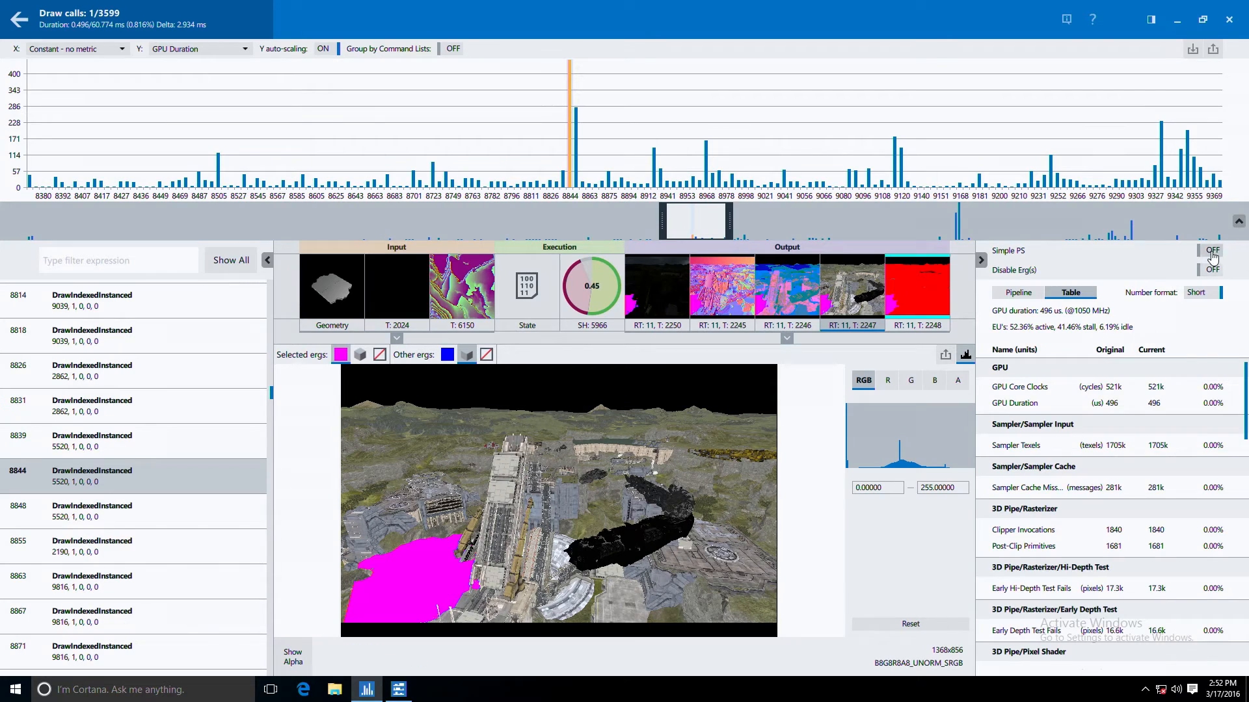
left_click(1212, 251)
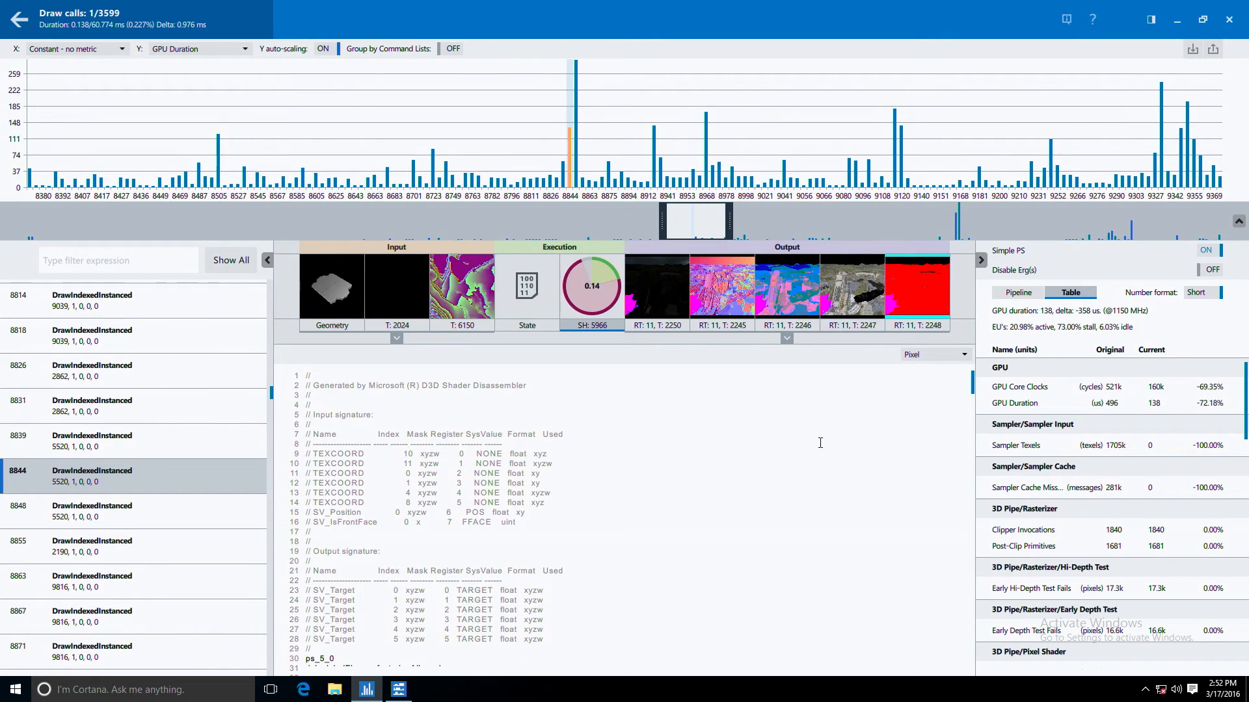
mouse_move(962, 379)
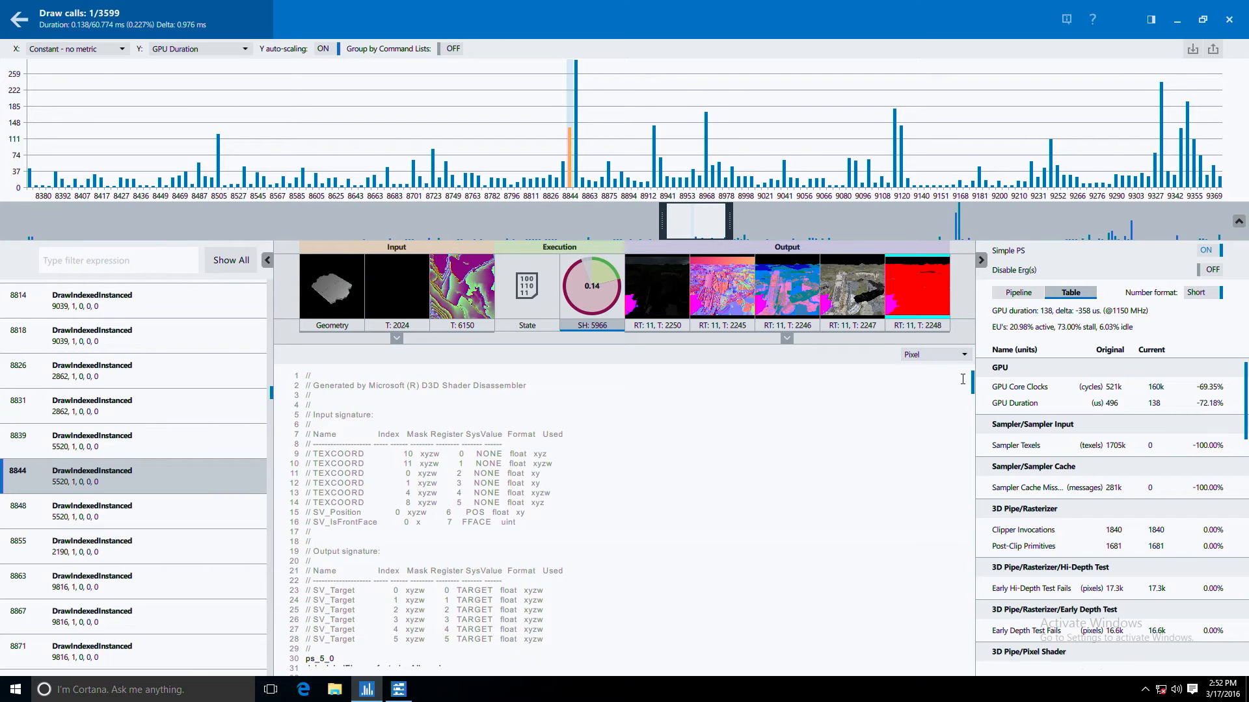
scroll("down", 3)
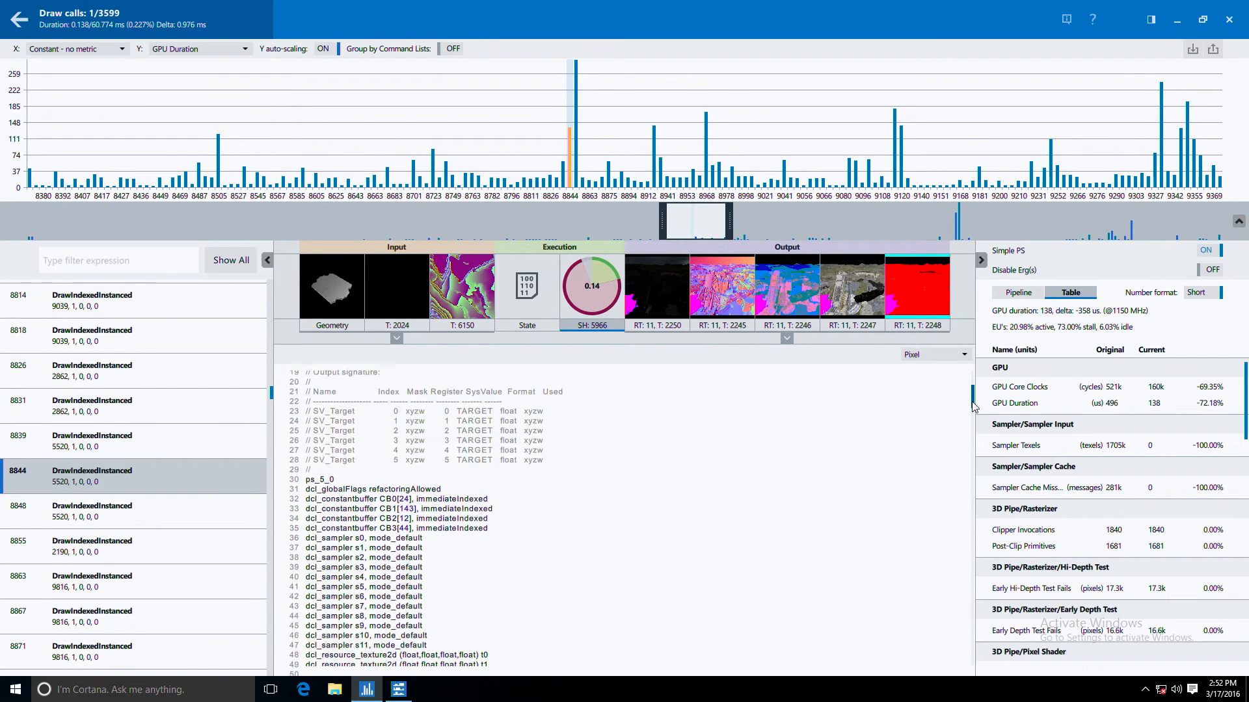
scroll("down", 3)
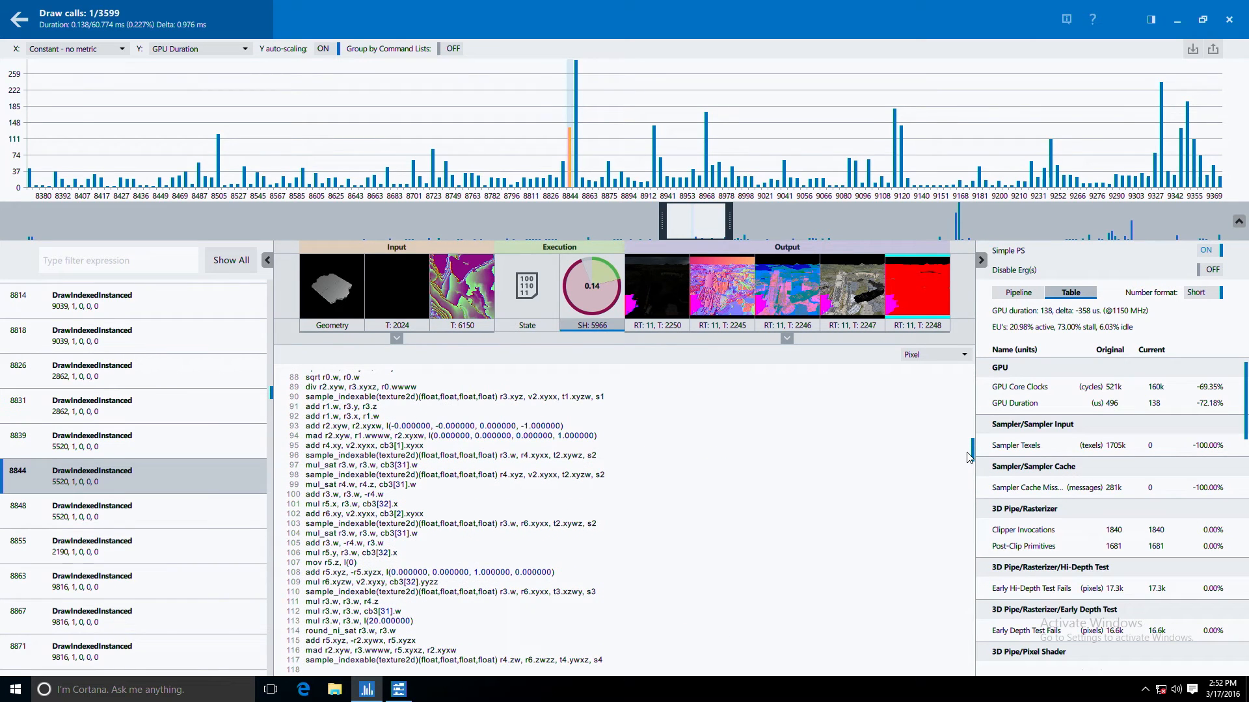
mouse_move(840, 485)
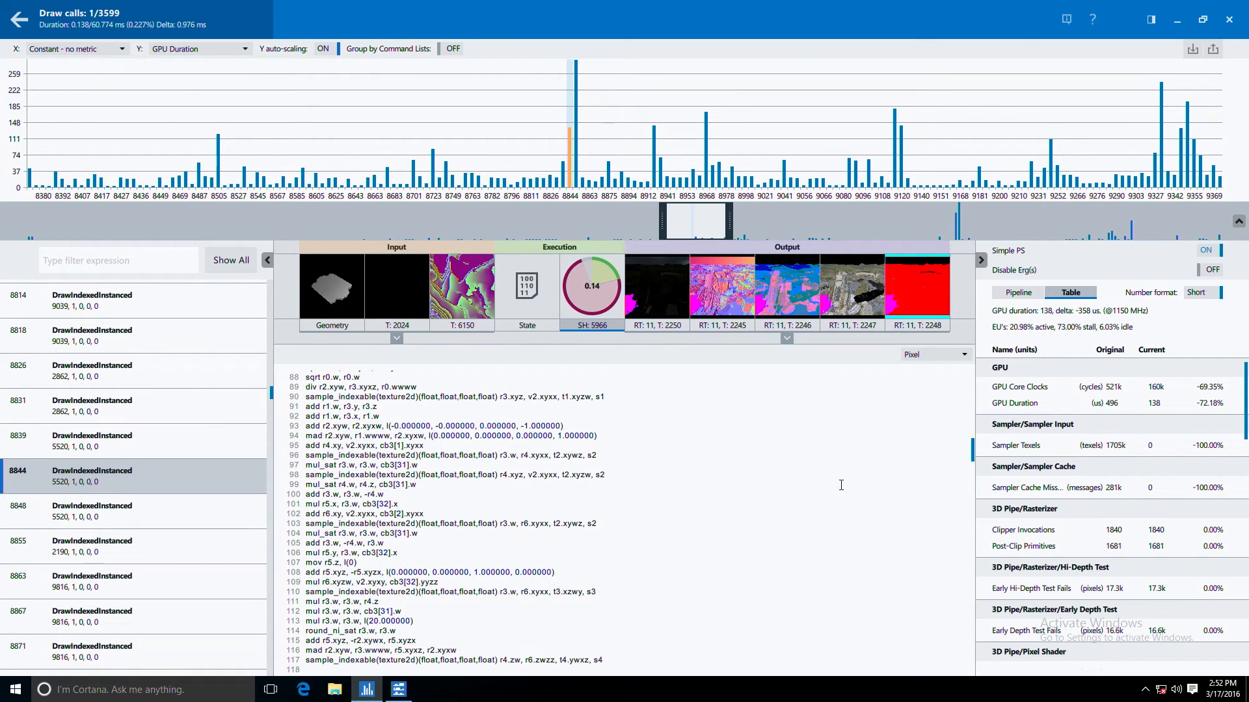
mouse_move(820, 497)
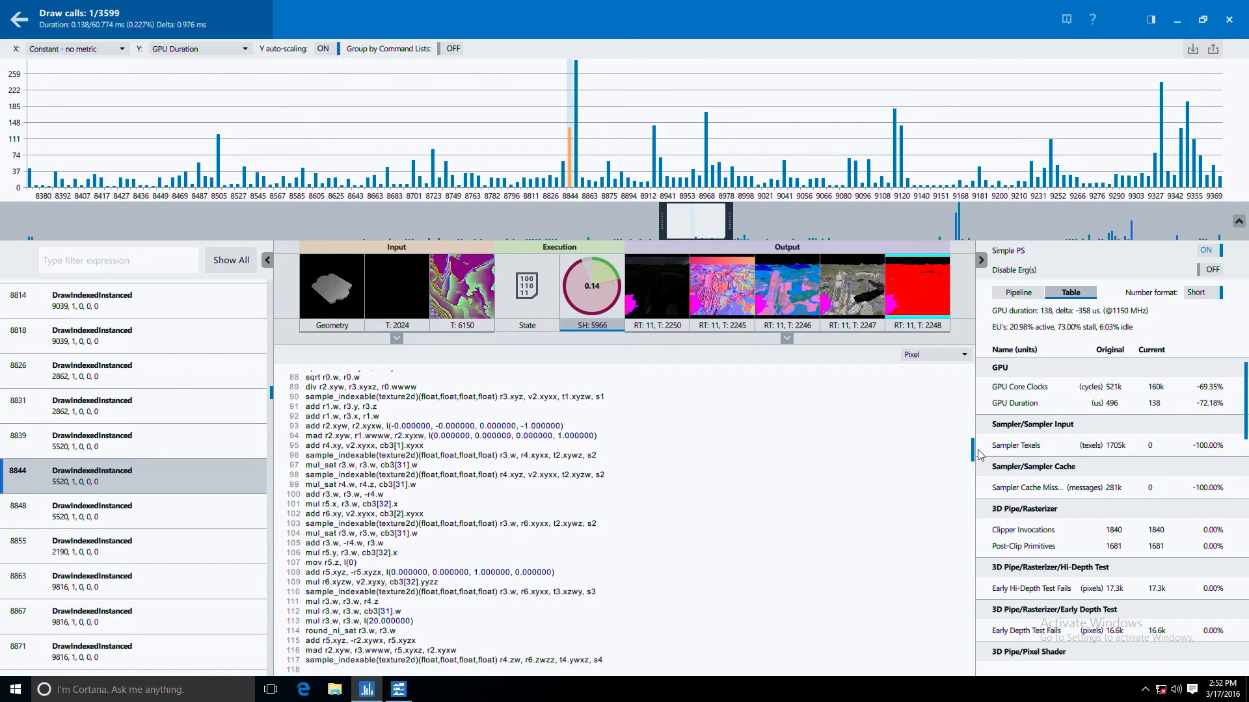
scroll("down", 3)
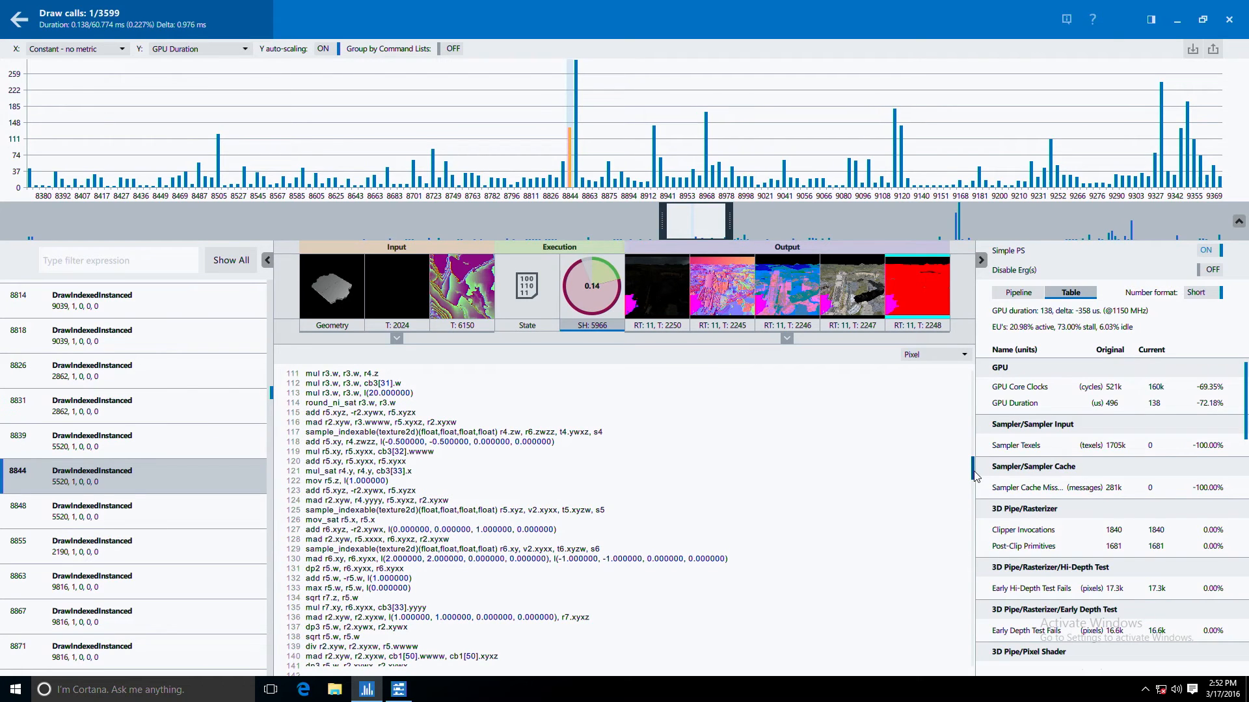
scroll("down", 3)
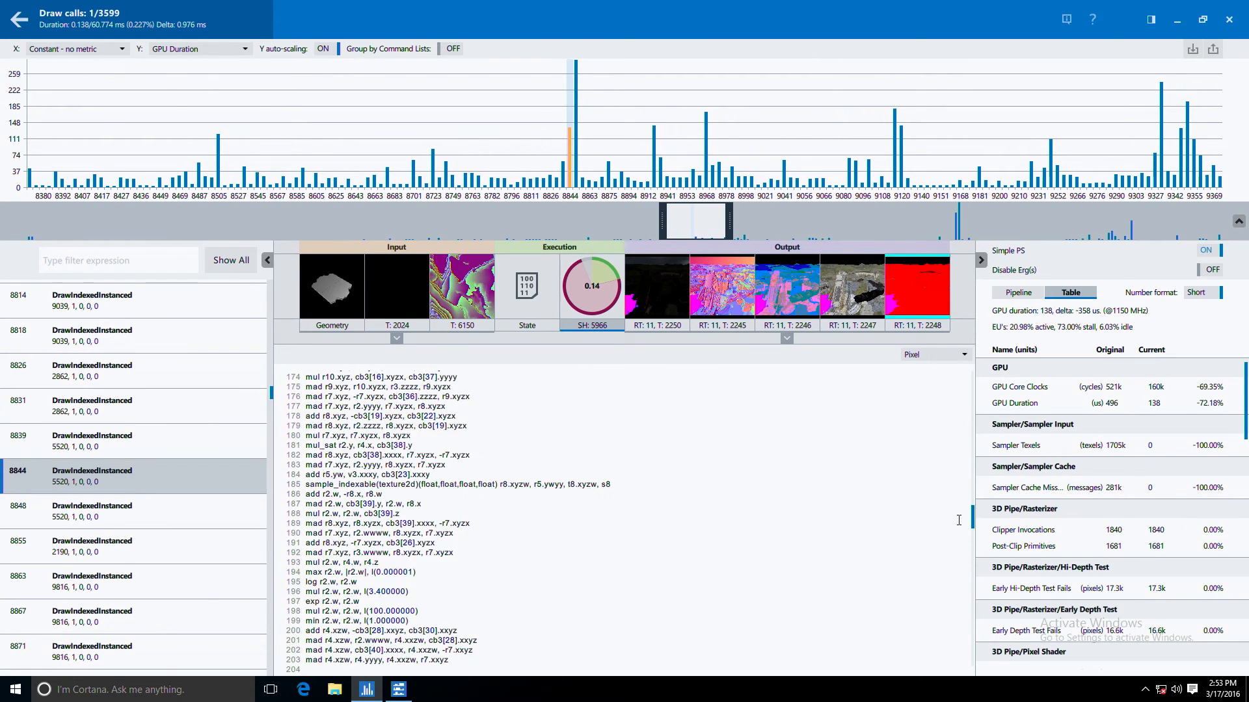
scroll("down", 3)
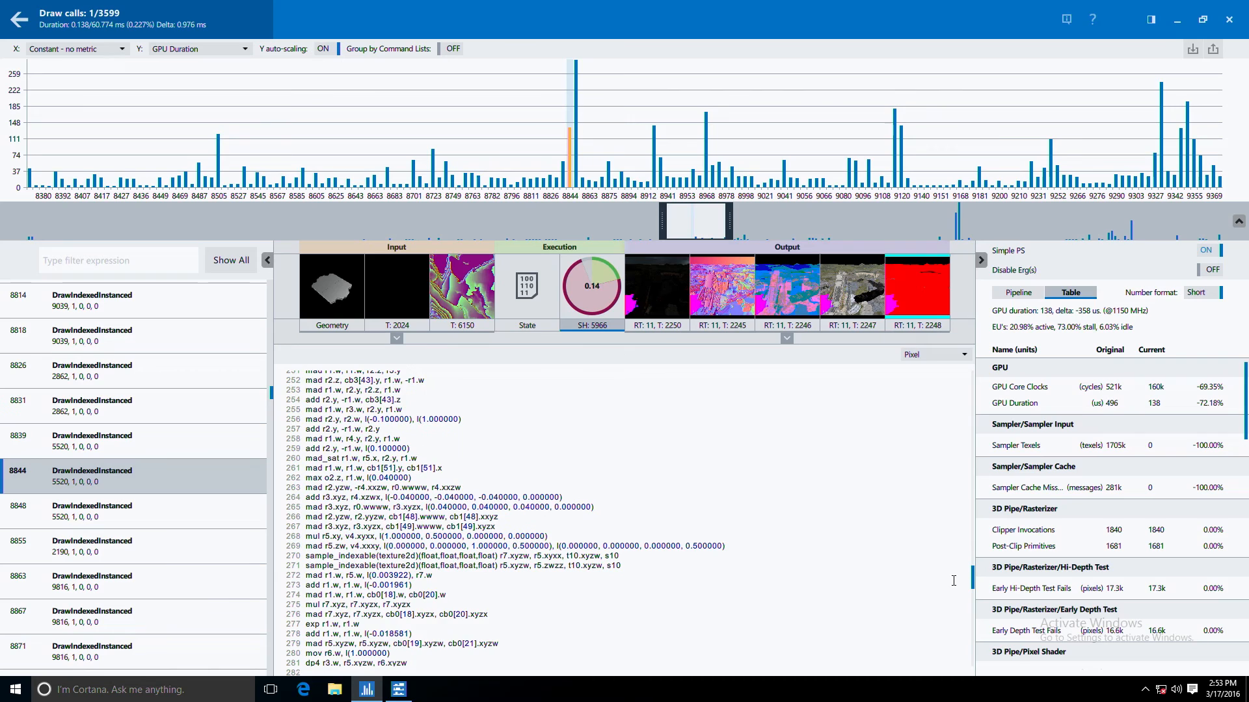